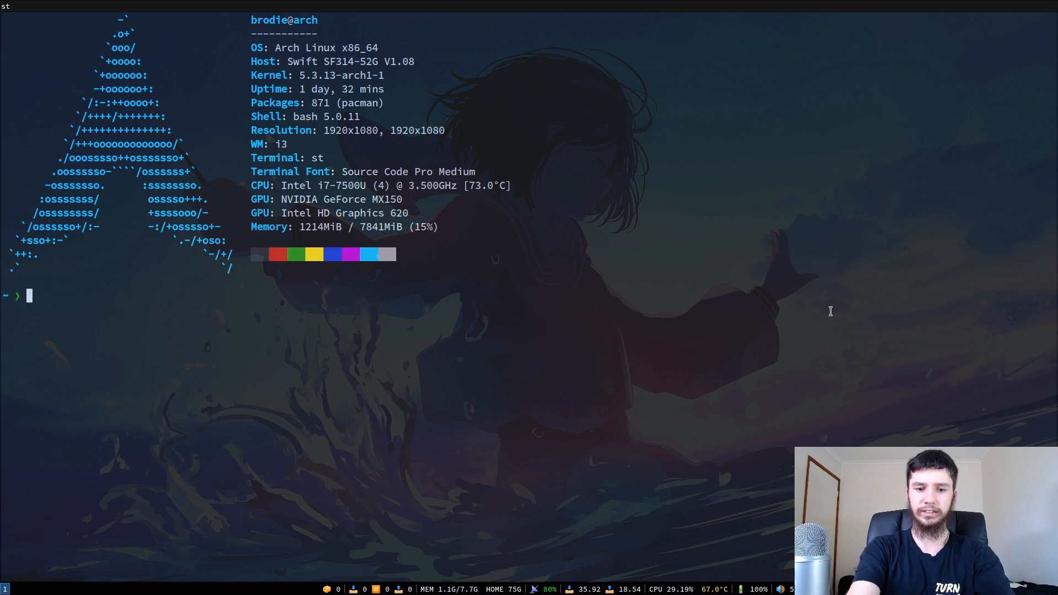
Start the Joplin terminal client with the jp command from the shell
{"action": "type", "text": "jp"}
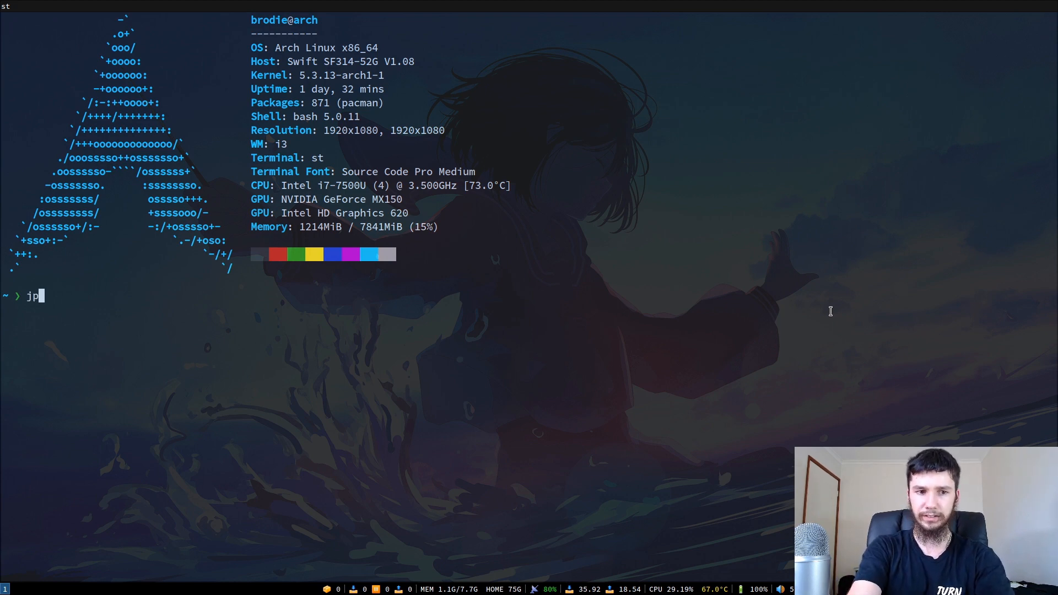
{"action": "key", "text": "Return"}
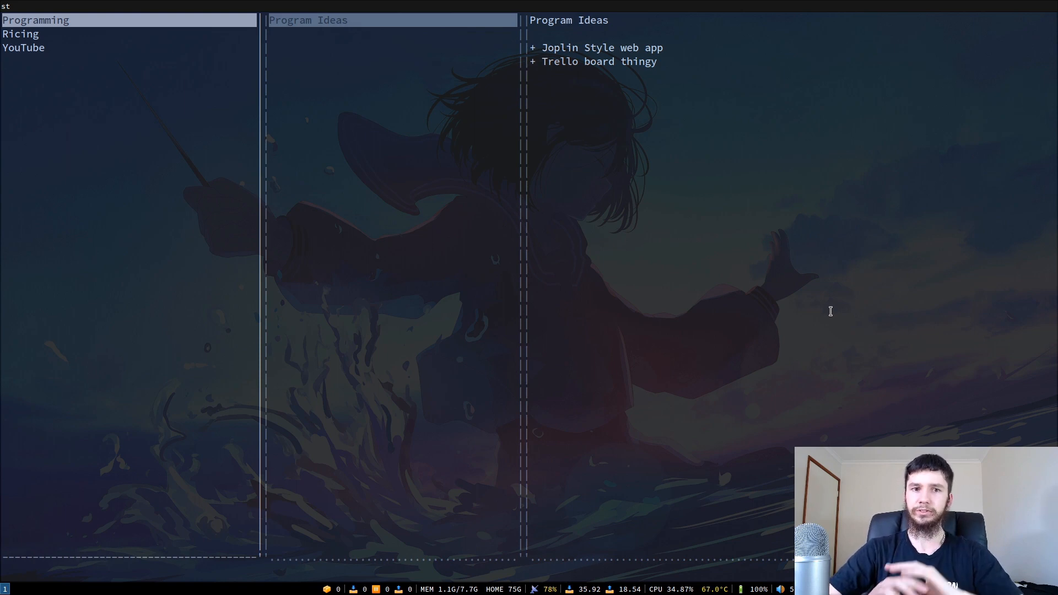
{"action": "mouse_move", "coordinate": [736, 93]}
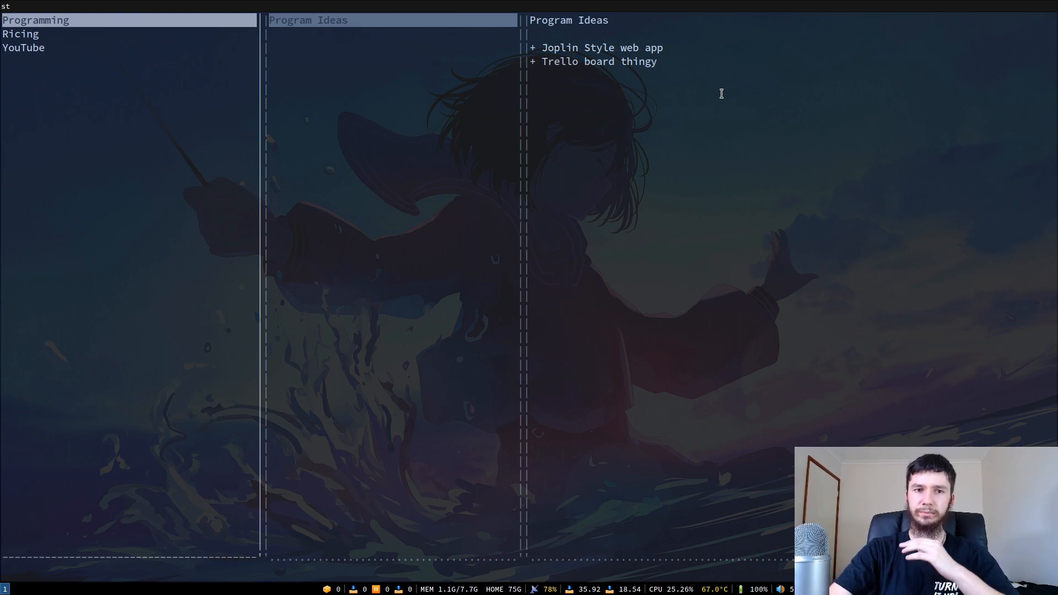
{"action": "mouse_move", "coordinate": [195, 57]}
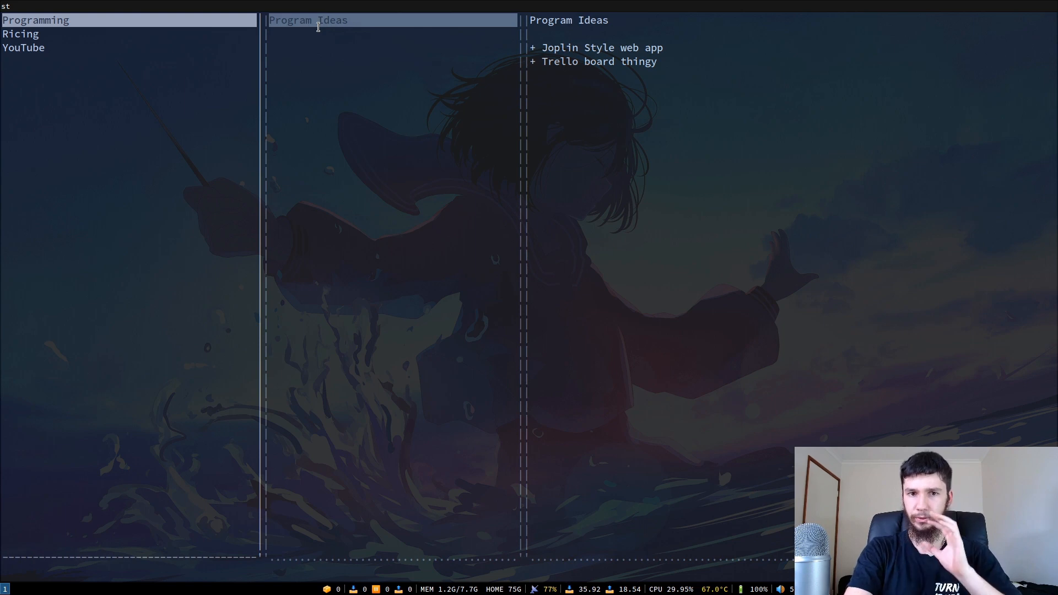
{"action": "mouse_move", "coordinate": [228, 74]}
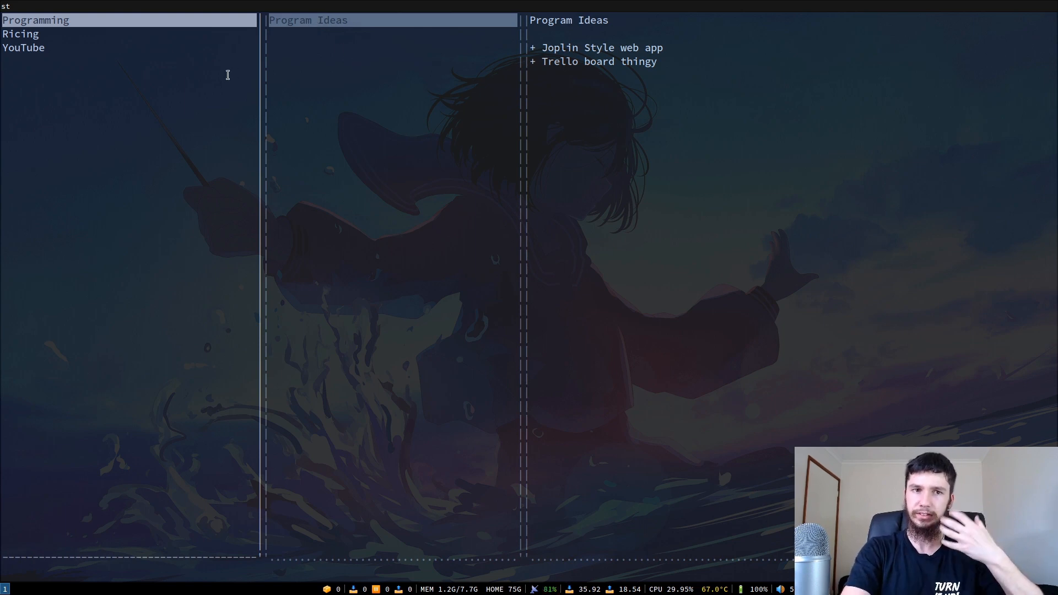
{"action": "mouse_move", "coordinate": [324, 25]}
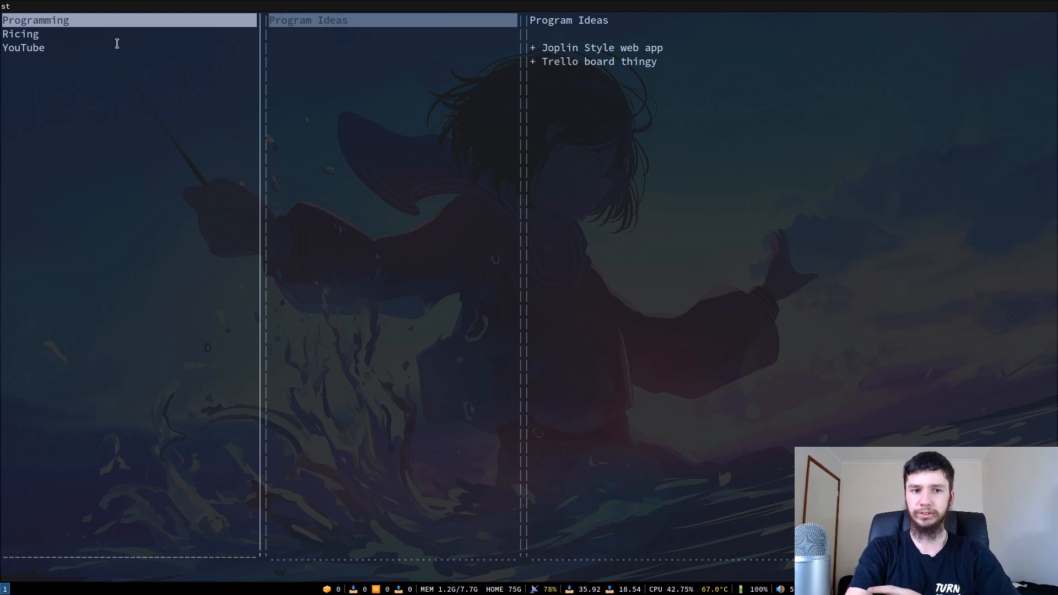
Show the YouTube notebook's notes and display Pika Notes' two links
{"action": "left_click", "coordinate": [20, 35]}
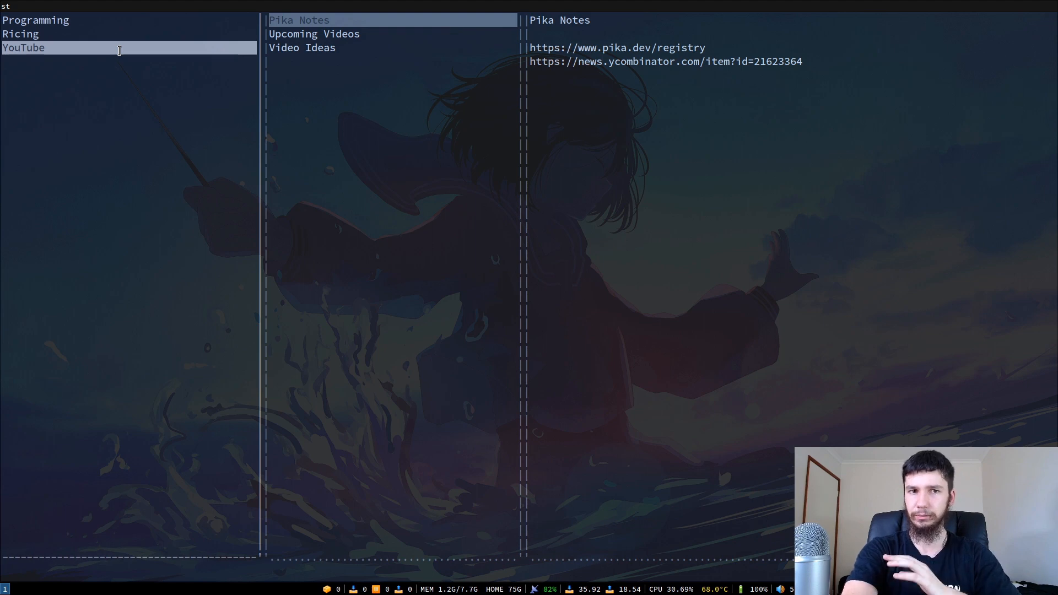
{"action": "left_click", "coordinate": [315, 34]}
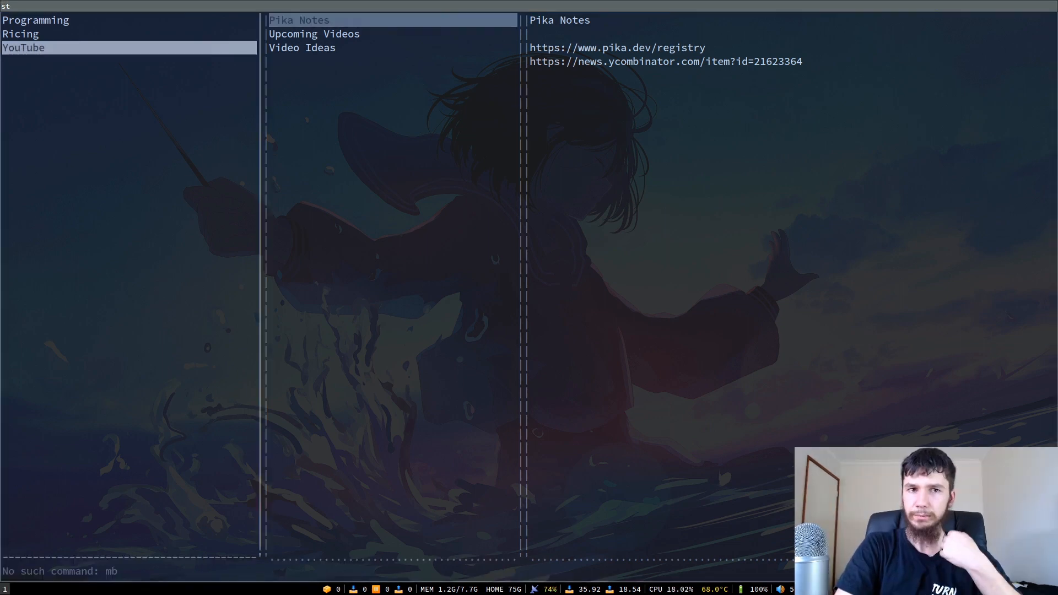
{"action": "mouse_move", "coordinate": [696, 328]}
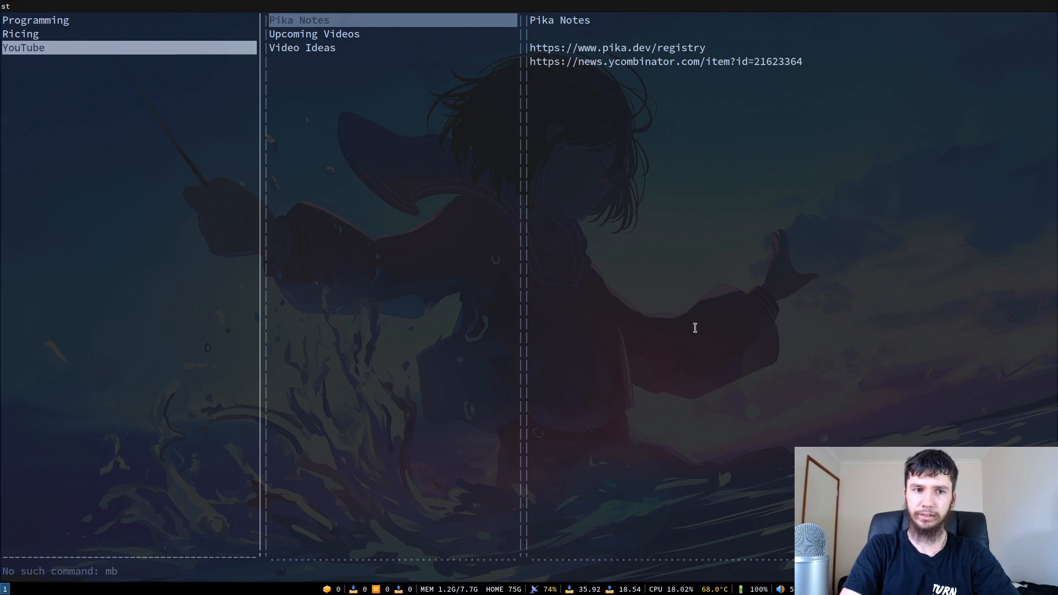
{"action": "mouse_move", "coordinate": [511, 284]}
{"action": "type", "text": "mkbook \"Video"}
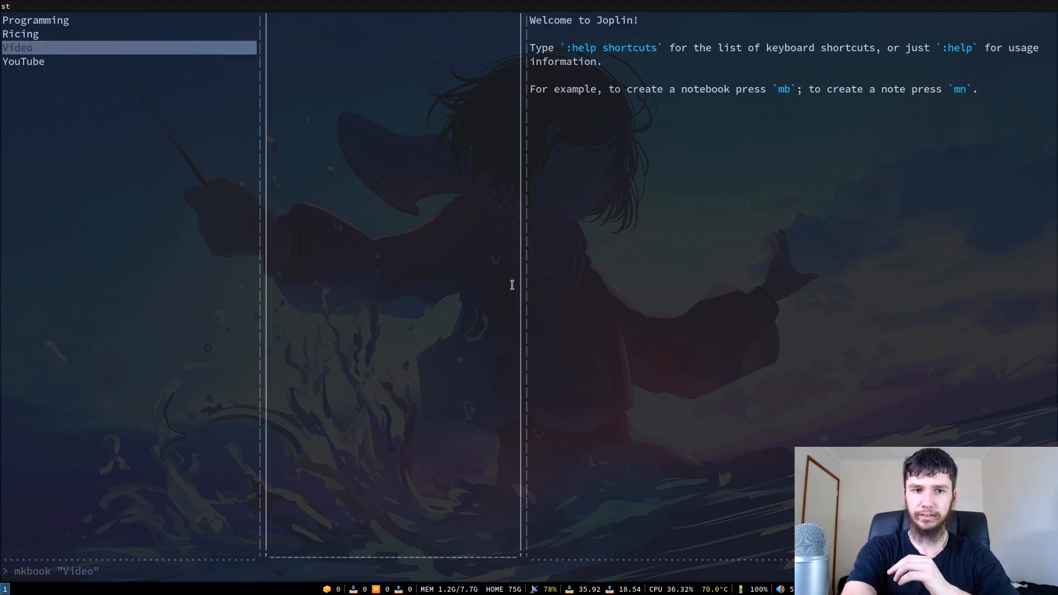
Begin creating a new note in the Video notebook with :mknote
{"action": "type", "text": ":mknote \""}
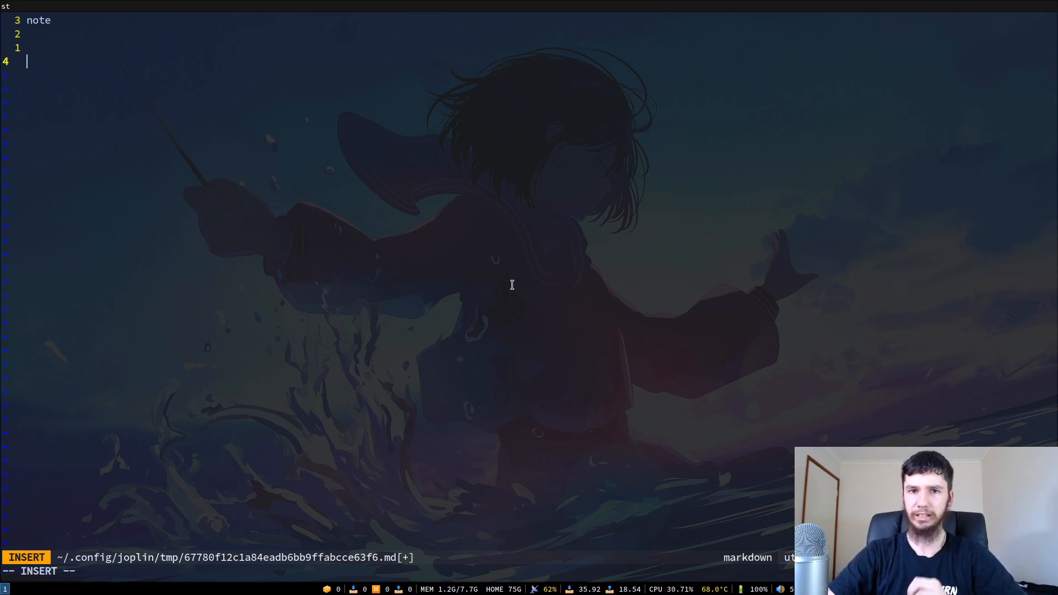
Quit vim with :q! to leave the note's temporary file
{"action": "key", "text": "Escape"}
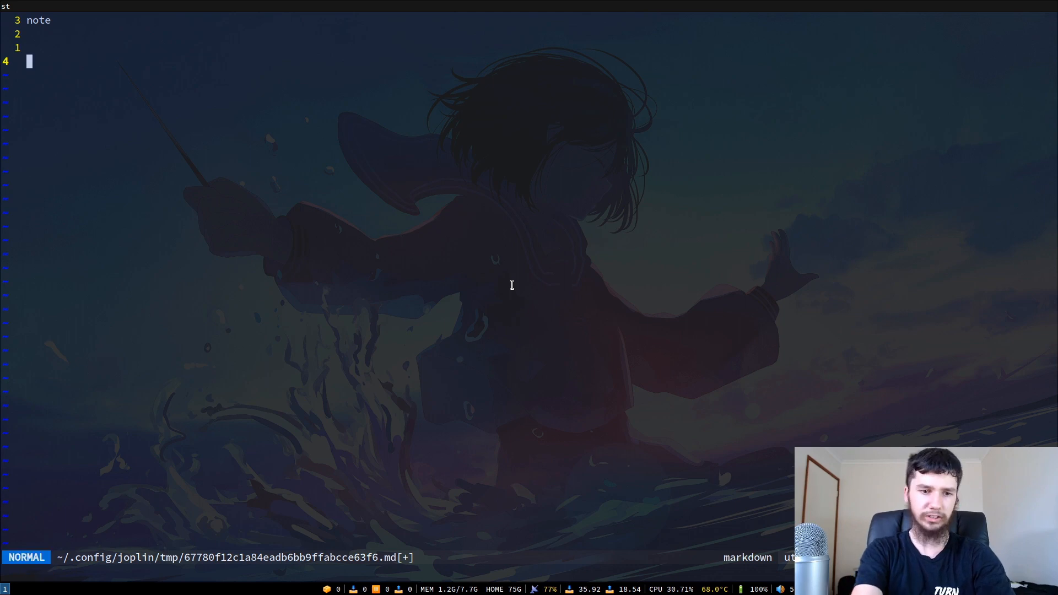
{"action": "type", "text": ":q!"}
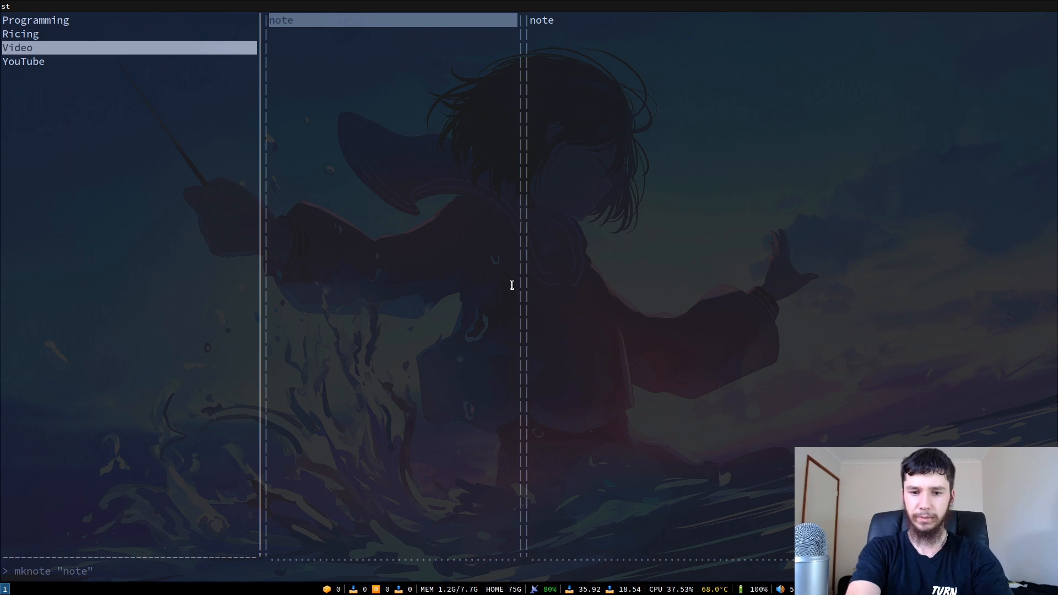
Display Joplin's command help text in the console with :help
{"action": "type", "text": ":help"}
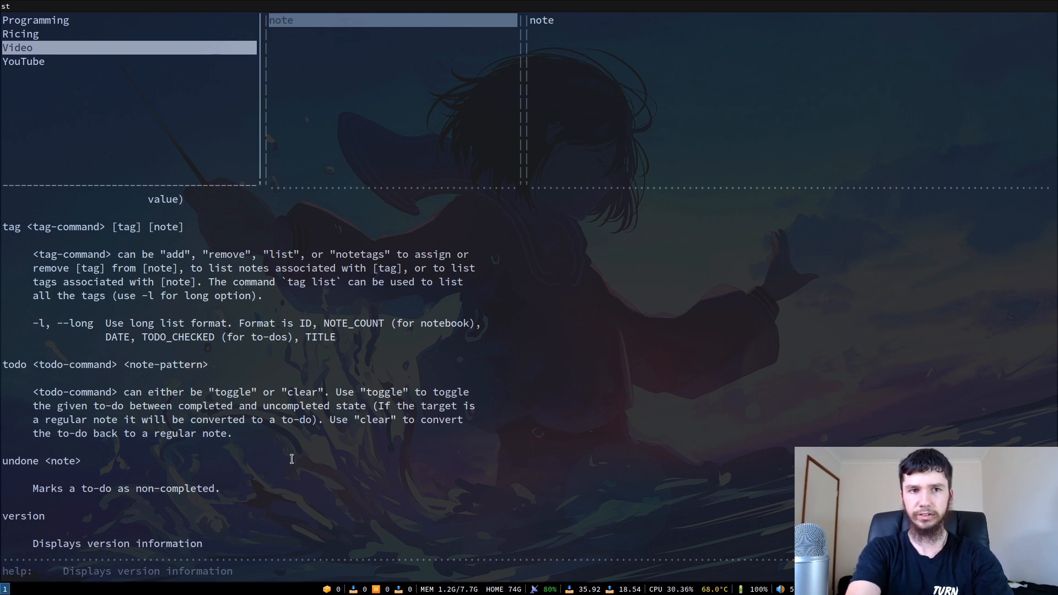
List the default keymap shortcuts in the console with :help keymap
{"action": "type", "text": ":help"}
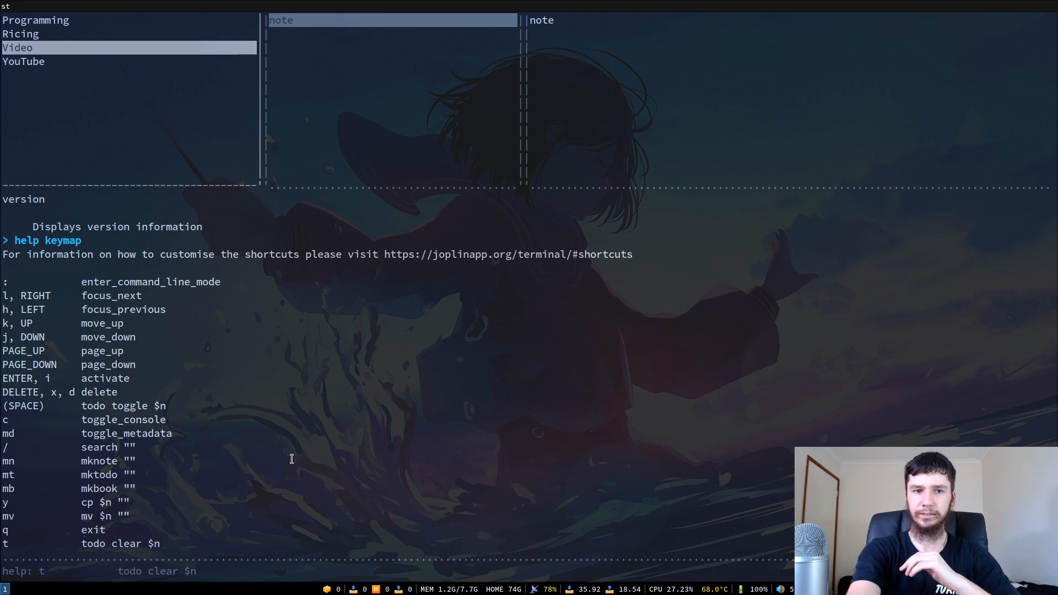
{"action": "mouse_move", "coordinate": [282, 36]}
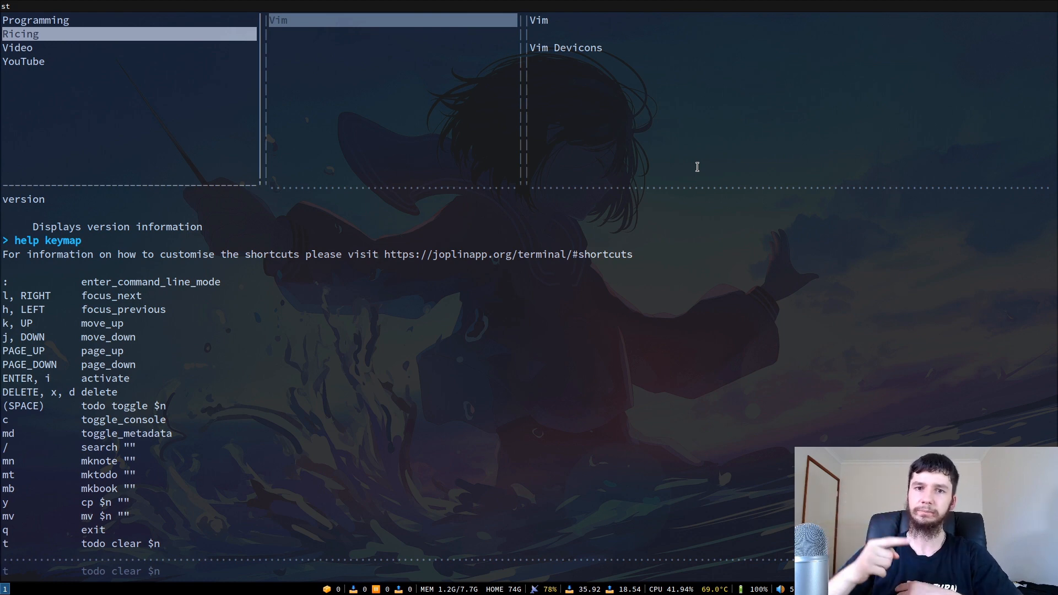
{"action": "mouse_move", "coordinate": [161, 372]}
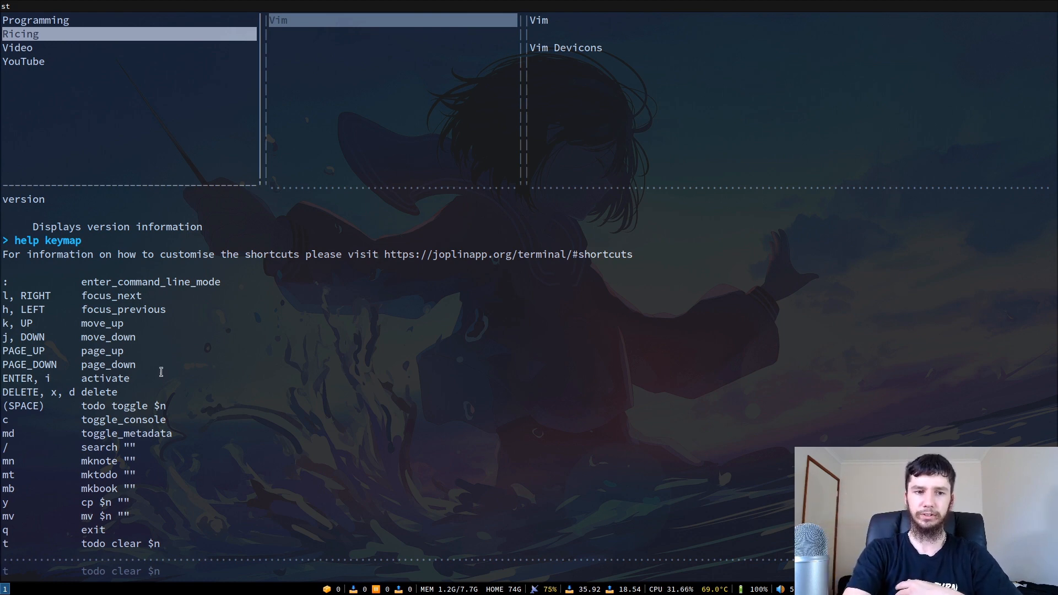
{"action": "mouse_move", "coordinate": [51, 365]}
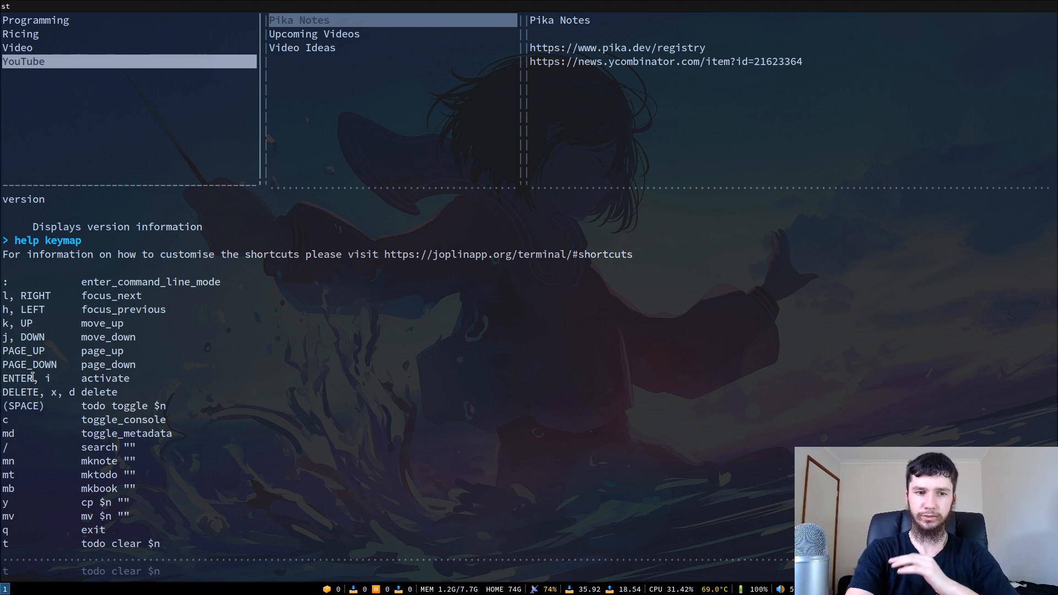
{"action": "mouse_move", "coordinate": [107, 351]}
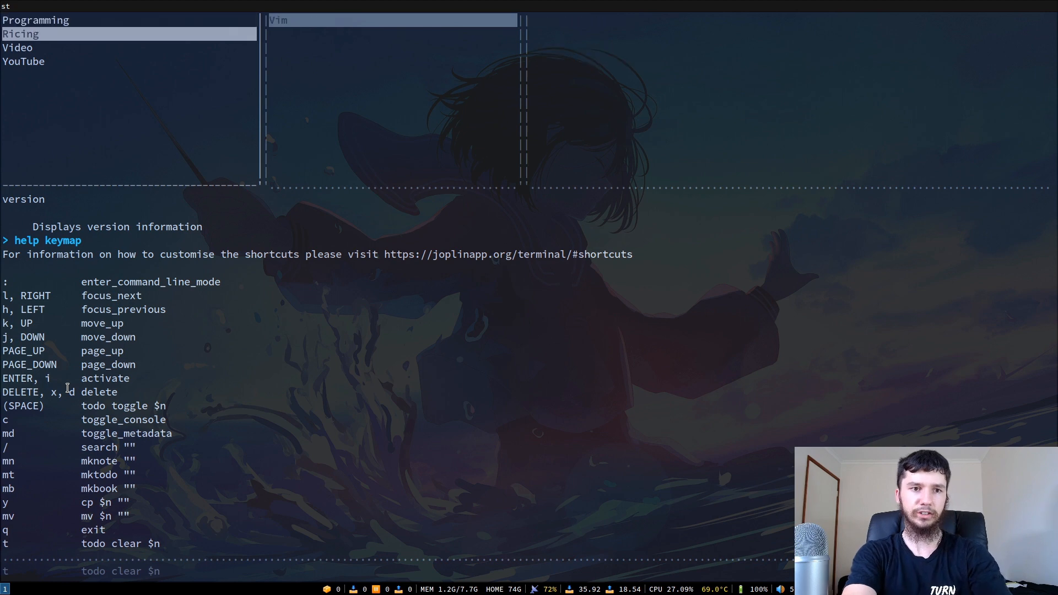
Delete the t and Video notebooks with dd, confirming each with y
{"action": "key", "text": "j"}
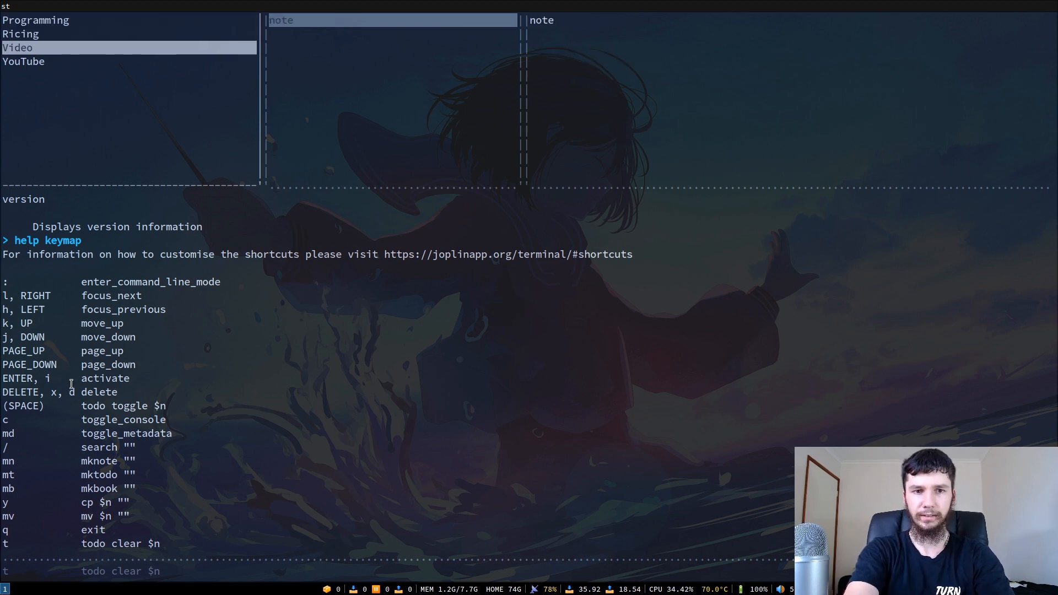
{"action": "key", "text": "d"}
{"action": "type", "text": "mkbook \"t"}
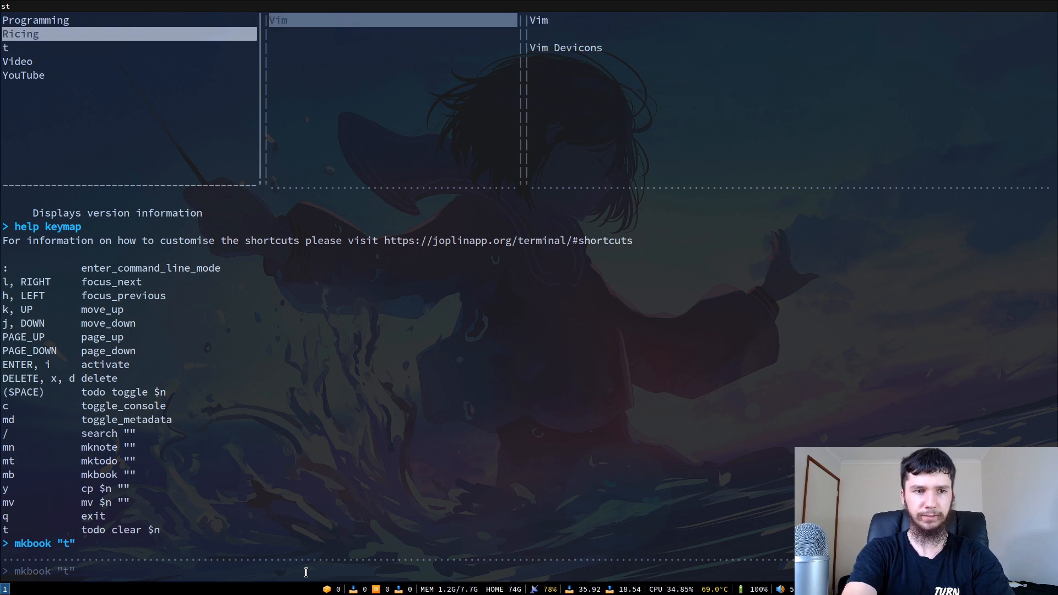
{"action": "type", "text": "y) y"}
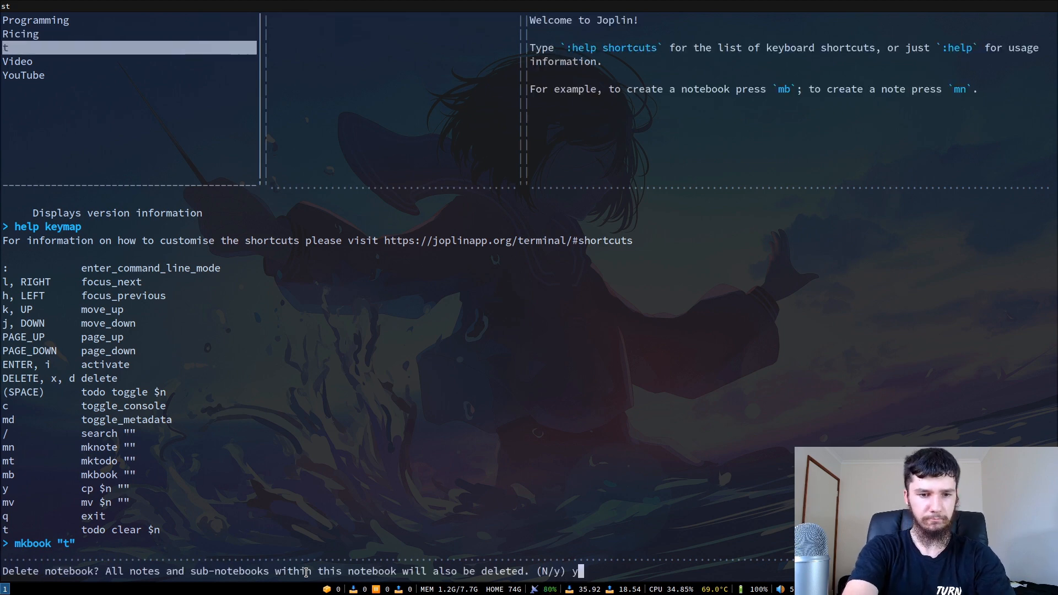
{"action": "mouse_move", "coordinate": [178, 579]}
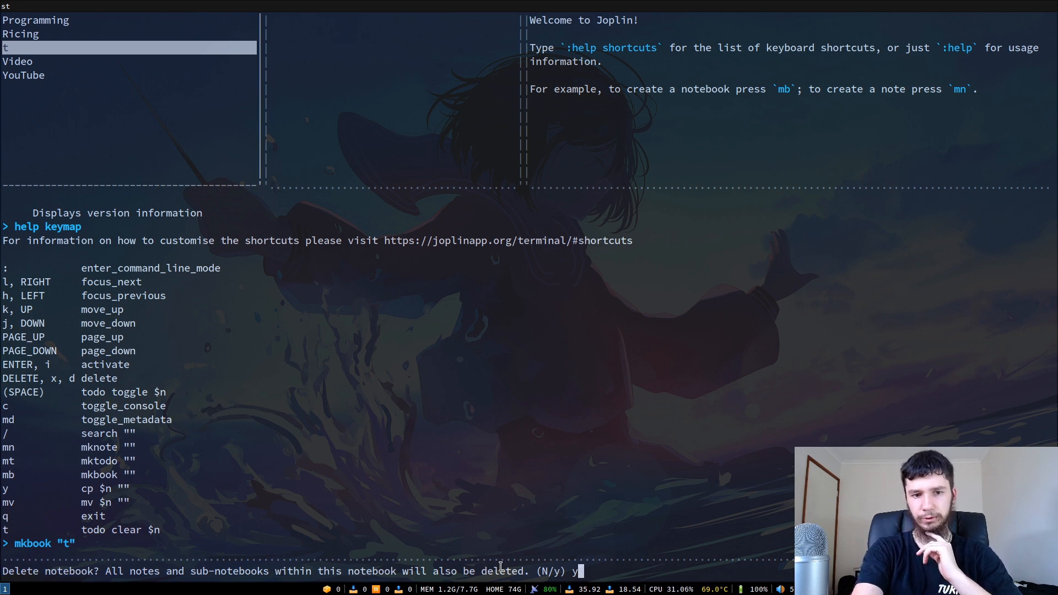
{"action": "key", "text": "y"}
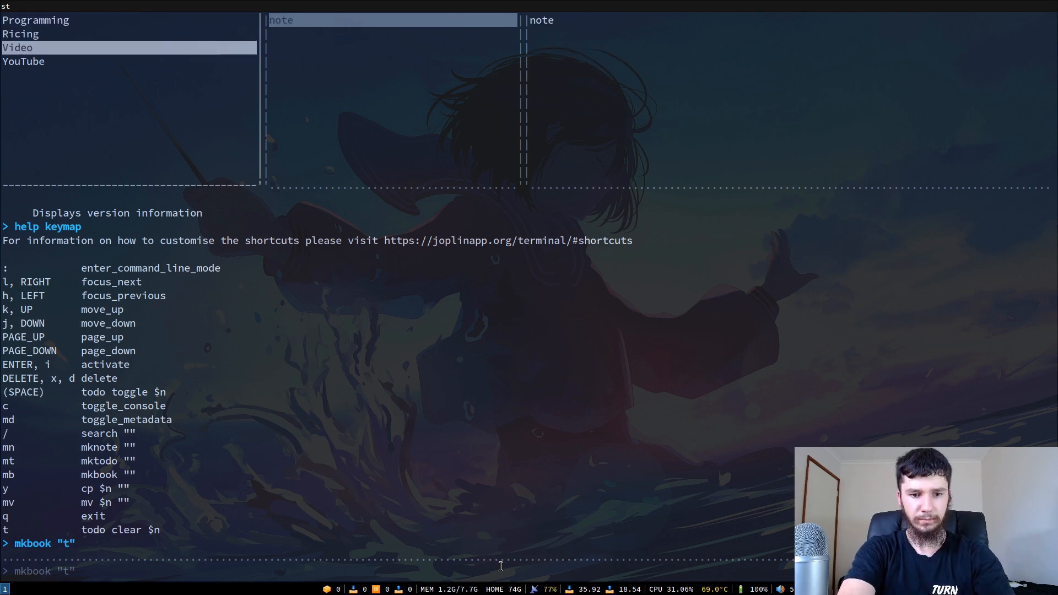
{"action": "type", "text": "y) y"}
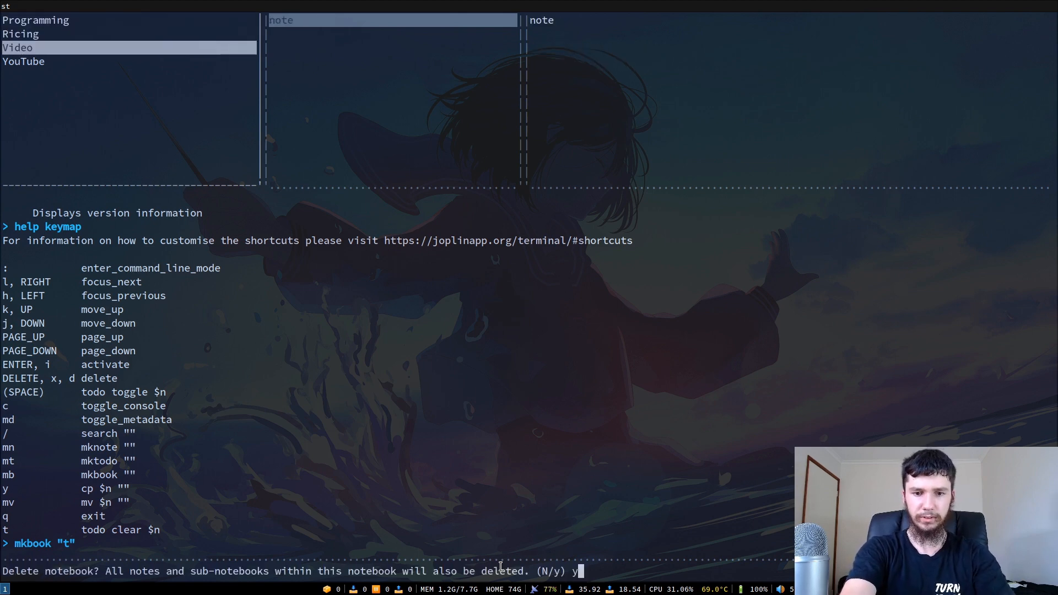
{"action": "key", "text": "y"}
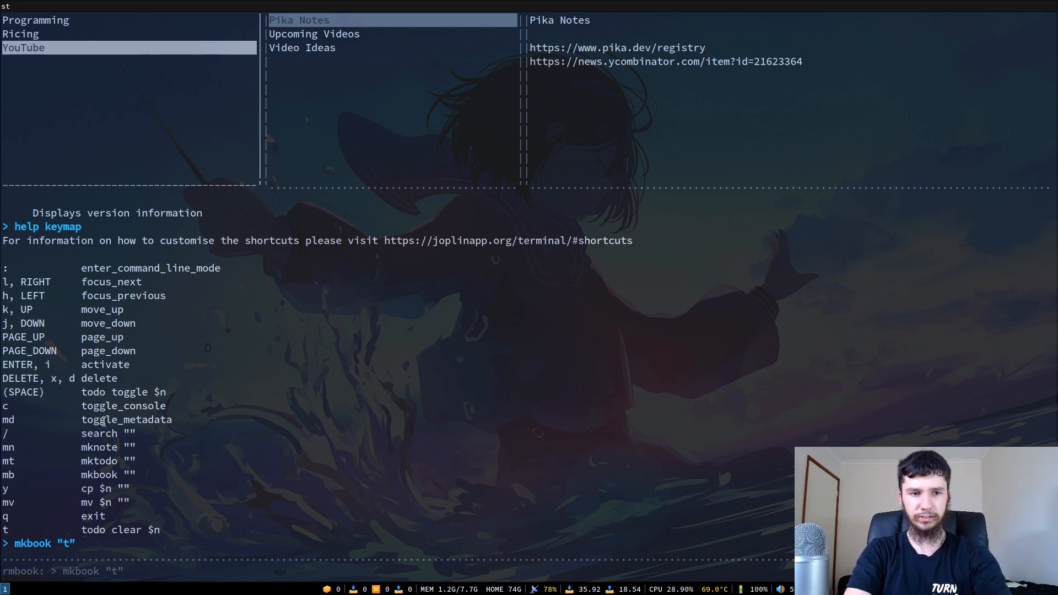
{"action": "mouse_move", "coordinate": [410, 267]}
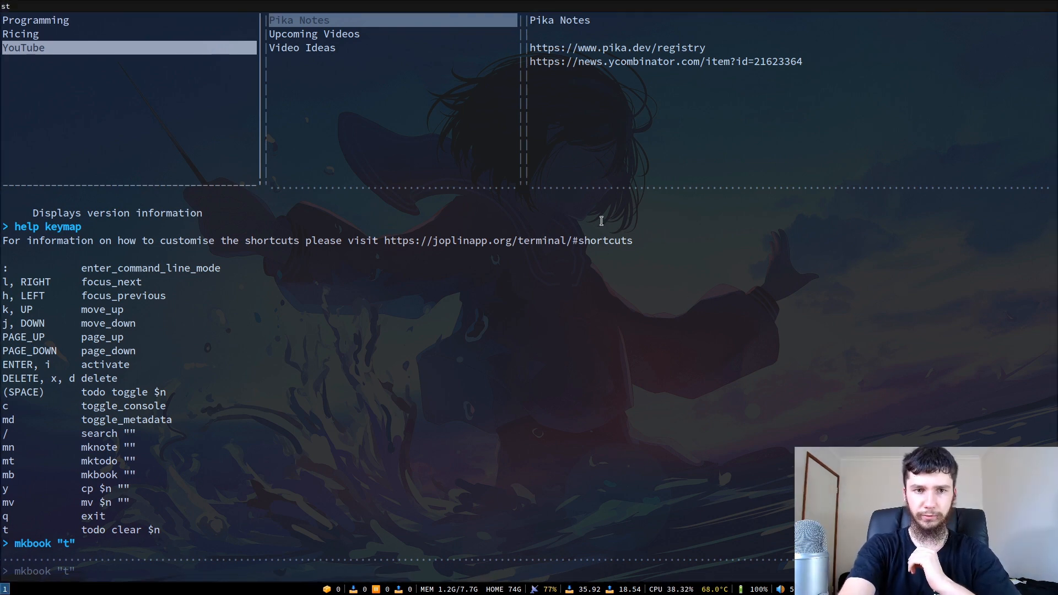
{"action": "mouse_move", "coordinate": [506, 151]}
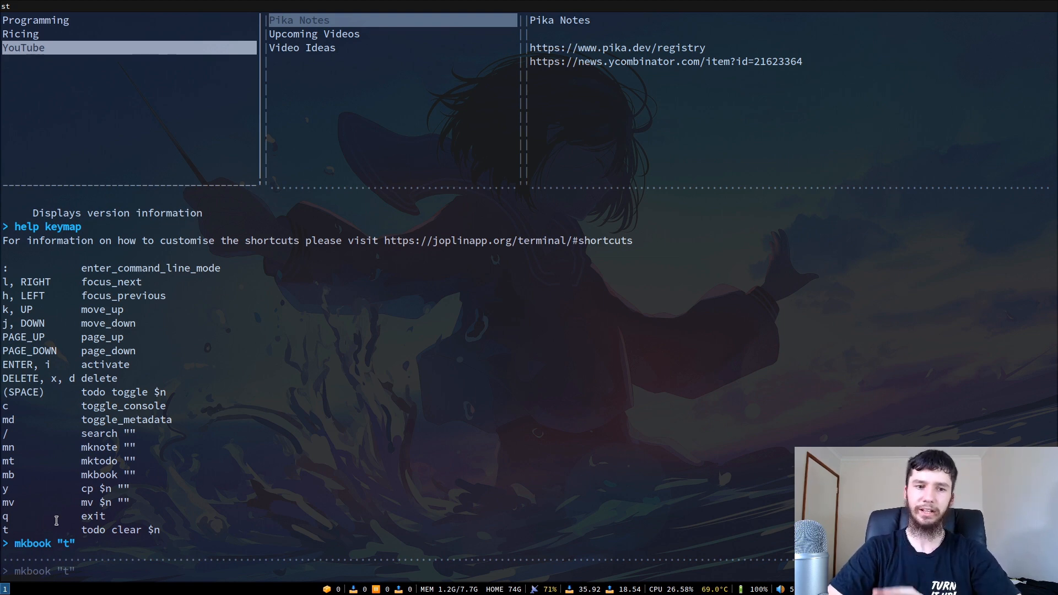
Exit Joplin to the shell and relaunch it with jp
{"action": "type", "text": "ext"}
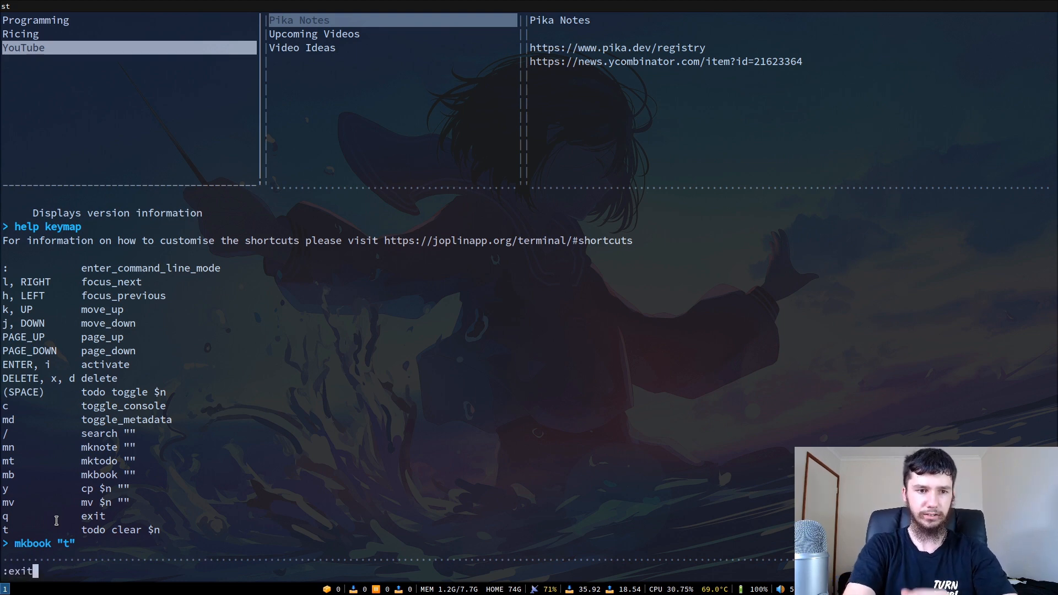
{"action": "mouse_move", "coordinate": [311, 324]}
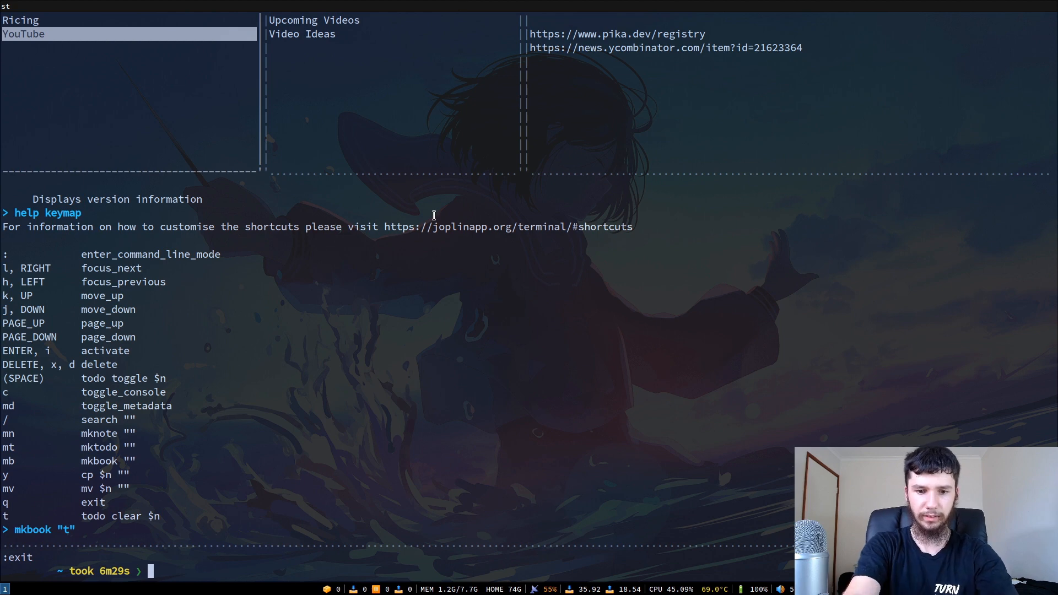
{"action": "type", "text": "jp"}
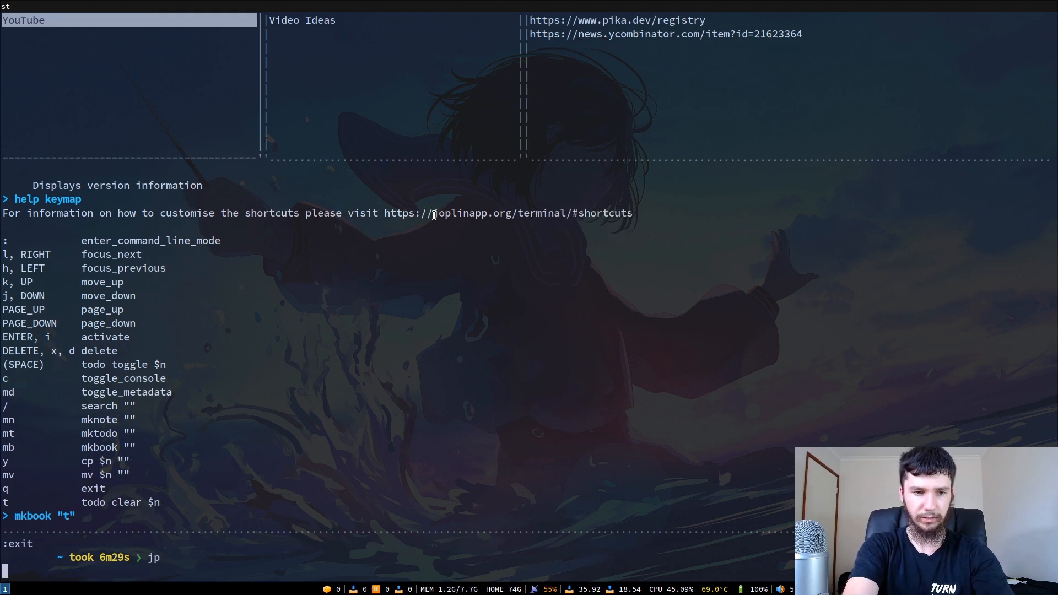
{"action": "key", "text": "Return"}
{"action": "type", "text": ":help key"}
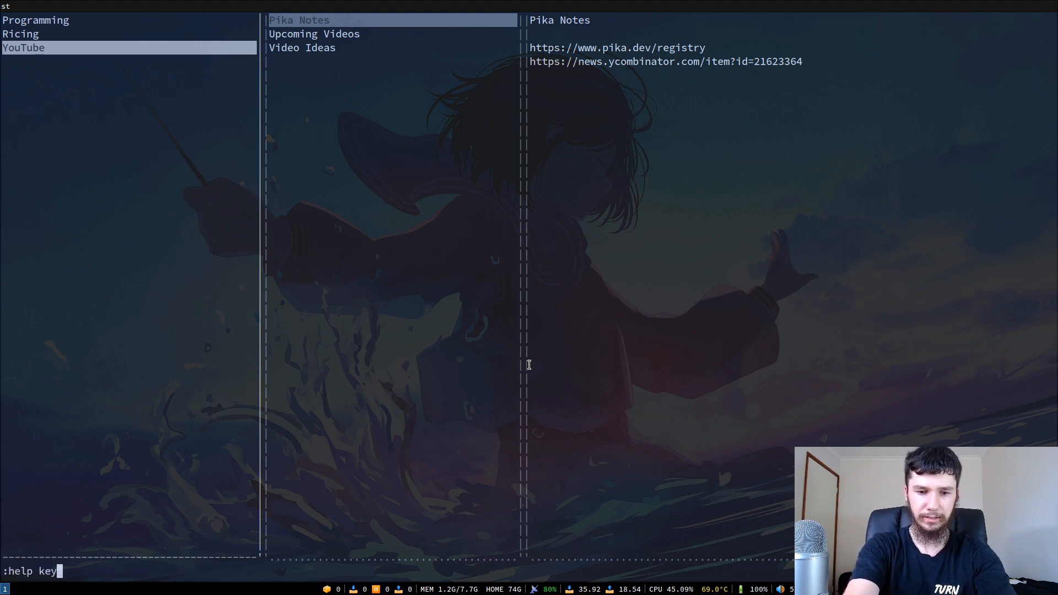
Show the keyboard shortcut list again with :help keymap
{"action": "type", "text": "maps"}
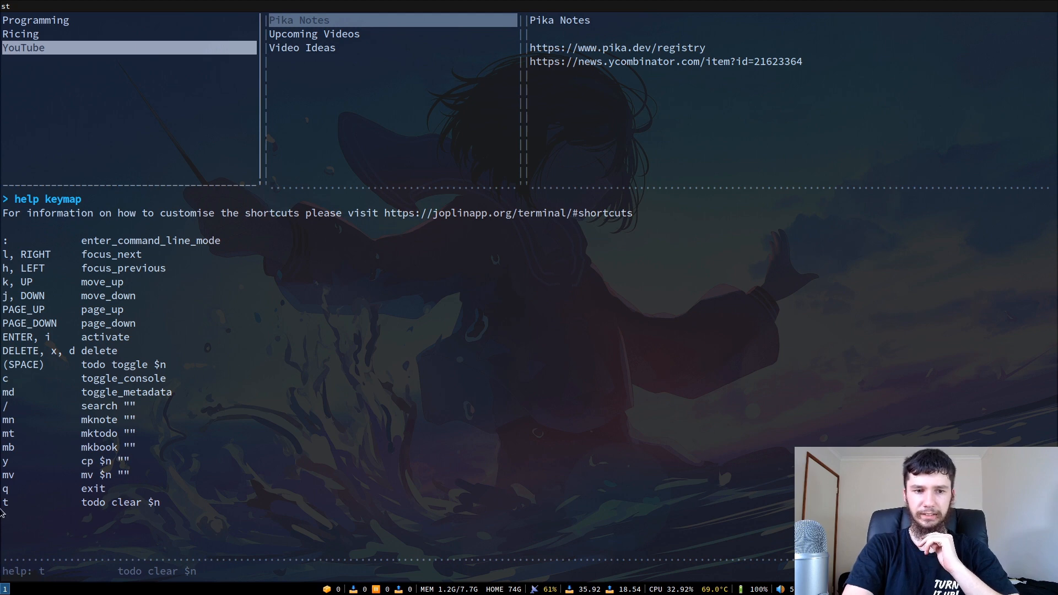
{"action": "mouse_move", "coordinate": [382, 5]}
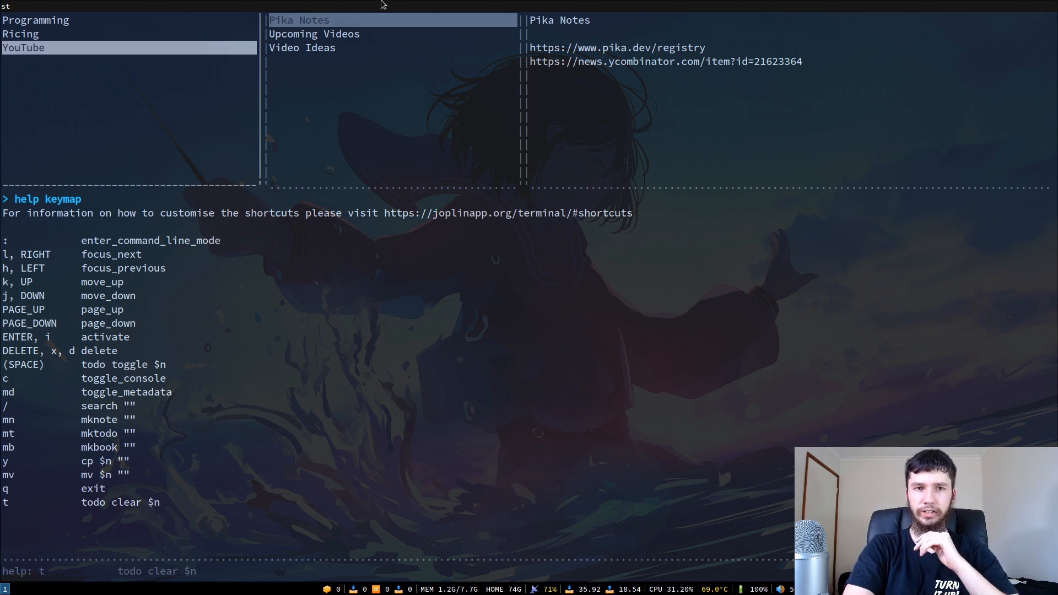
{"action": "mouse_move", "coordinate": [328, 15]}
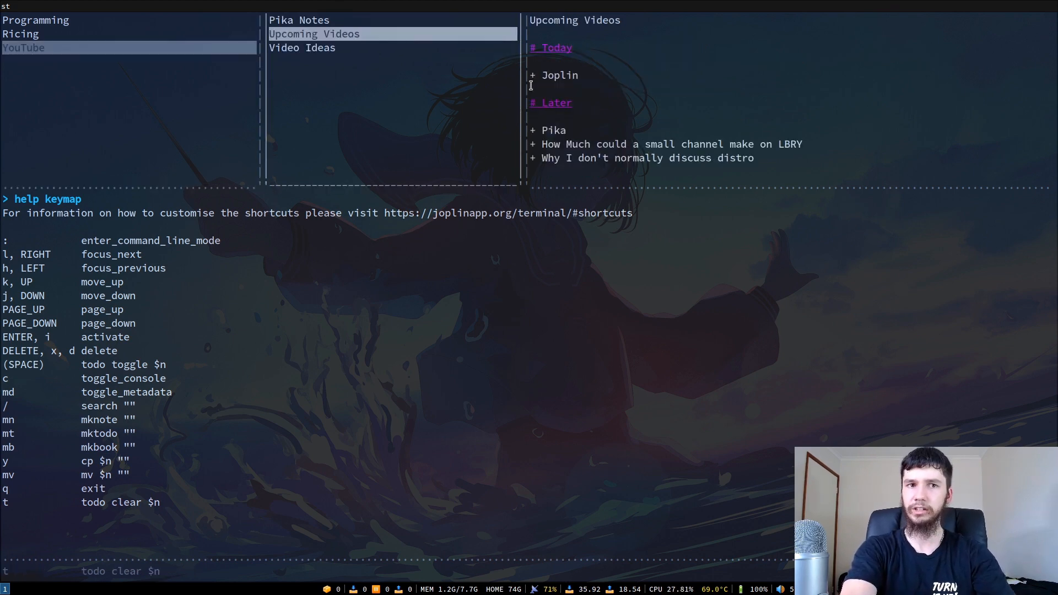
Toggle Upcoming Videos into a todo and back into a plain note
{"action": "key", "text": "space"}
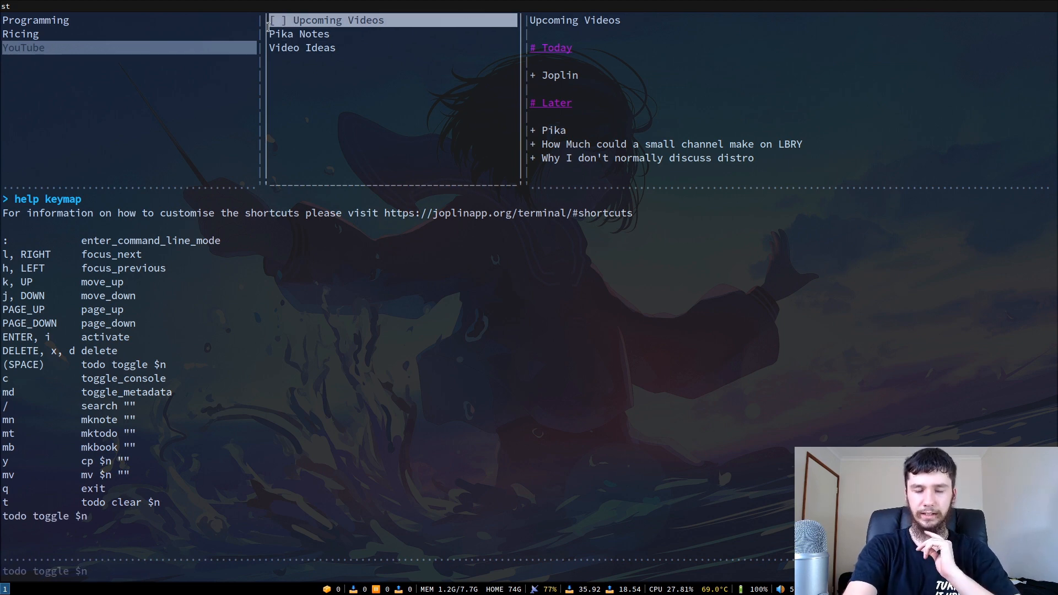
{"action": "key", "text": "space"}
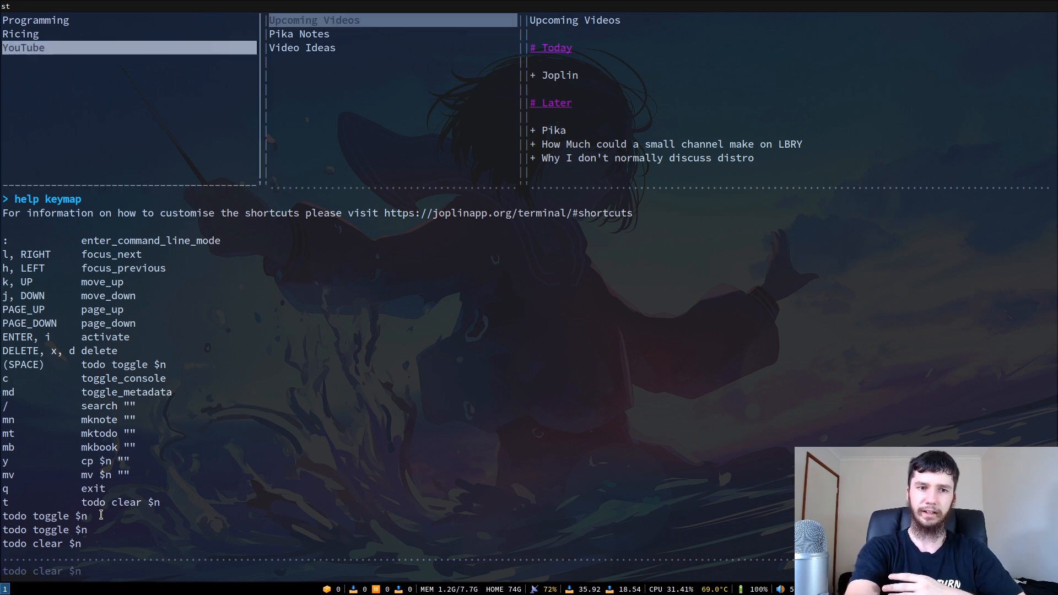
{"action": "left_click", "coordinate": [35, 20]}
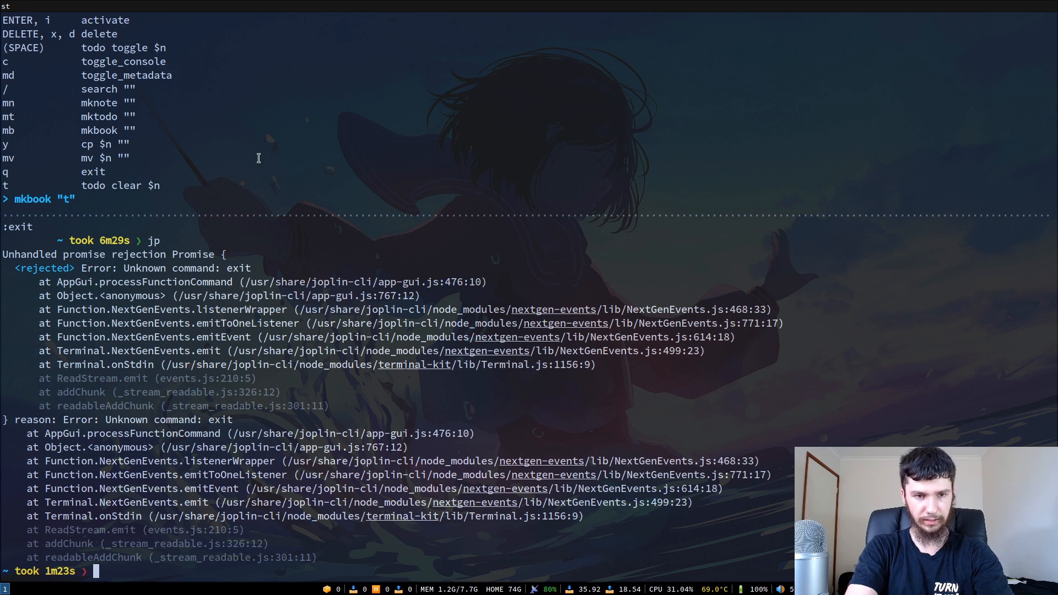
{"action": "mouse_move", "coordinate": [331, 264]}
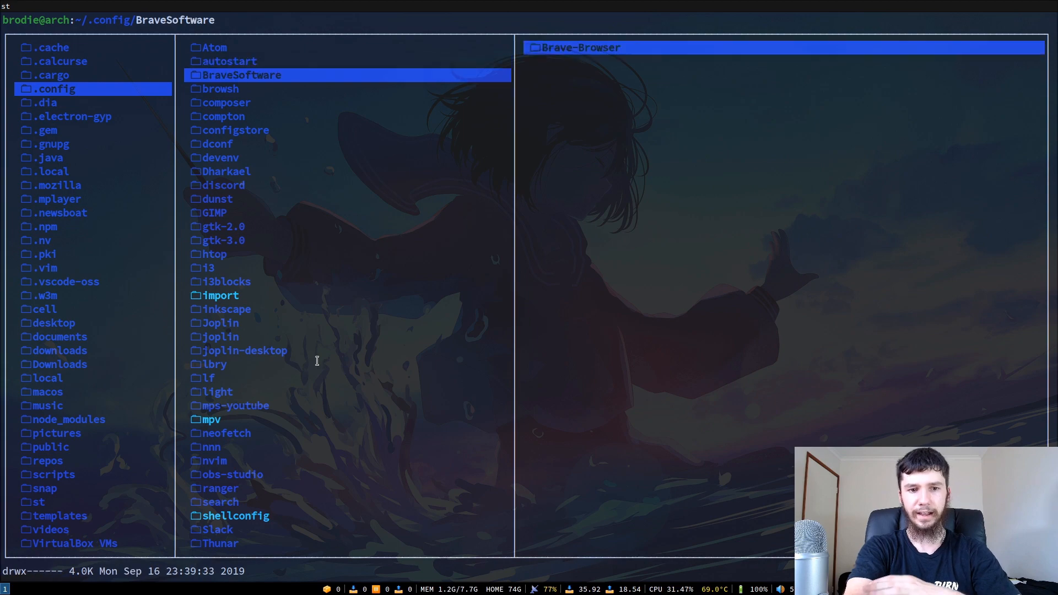
Browse to ~/.config in ranger and preview the Joplin configuration folder's contents
{"action": "left_click", "coordinate": [234, 516]}
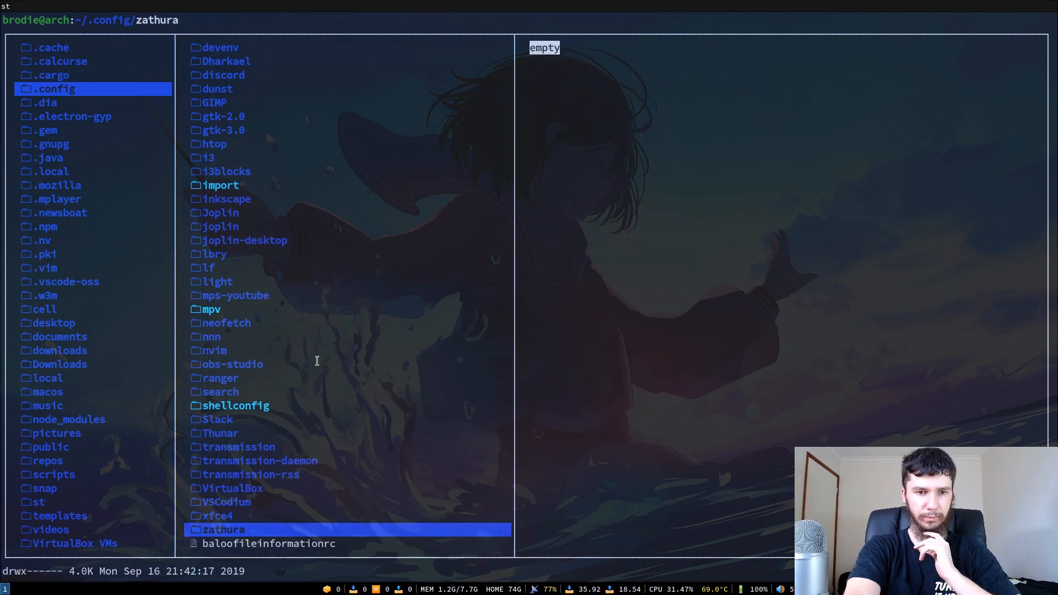
{"action": "left_click", "coordinate": [220, 213]}
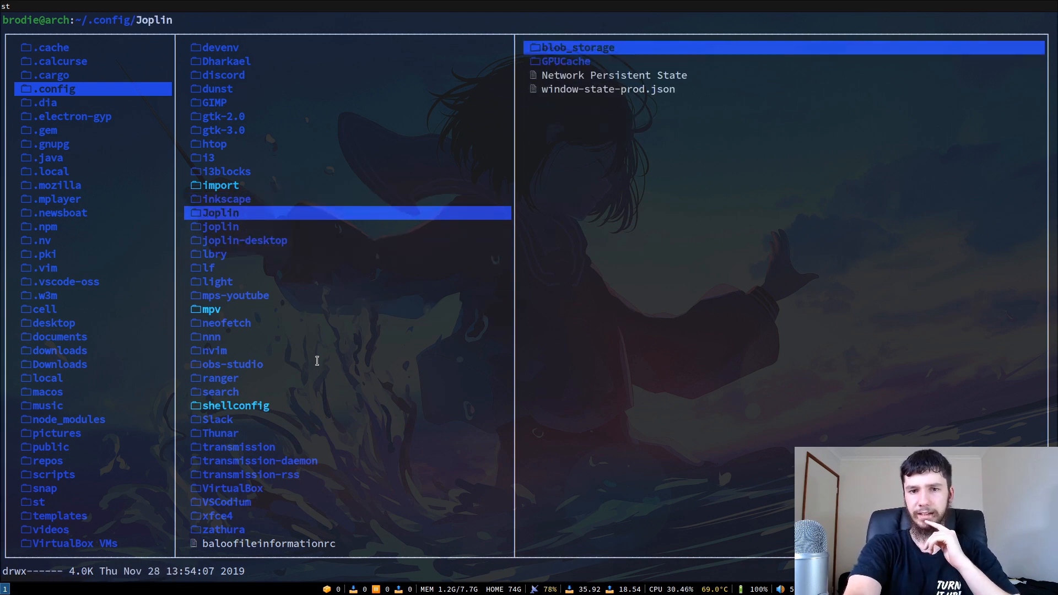
{"action": "left_click", "coordinate": [577, 46]}
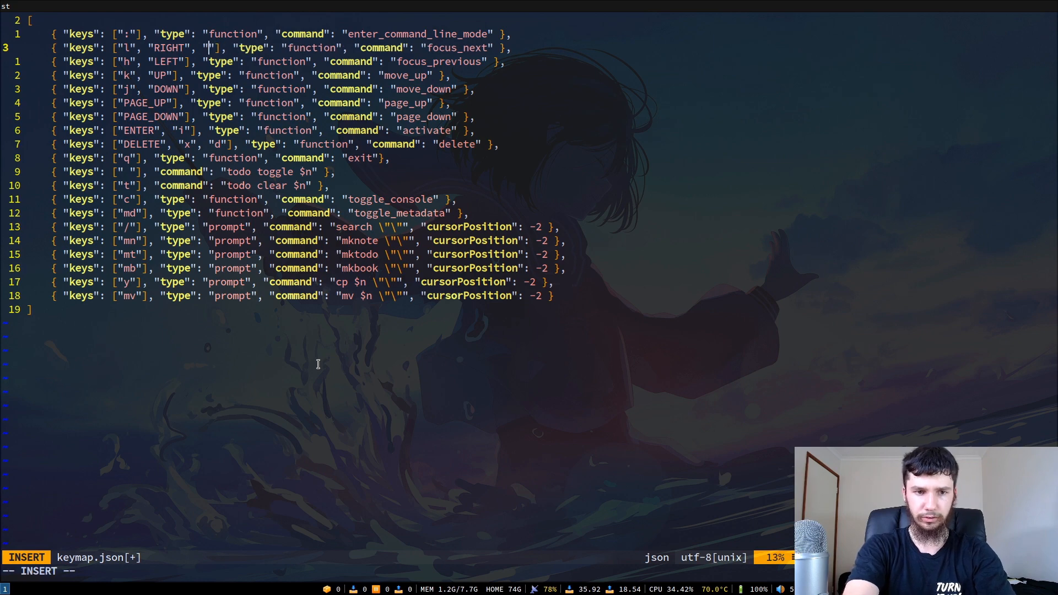
Finish inserting the new third key string into the focus_next binding of keymap.json
{"action": "key", "text": "Escape"}
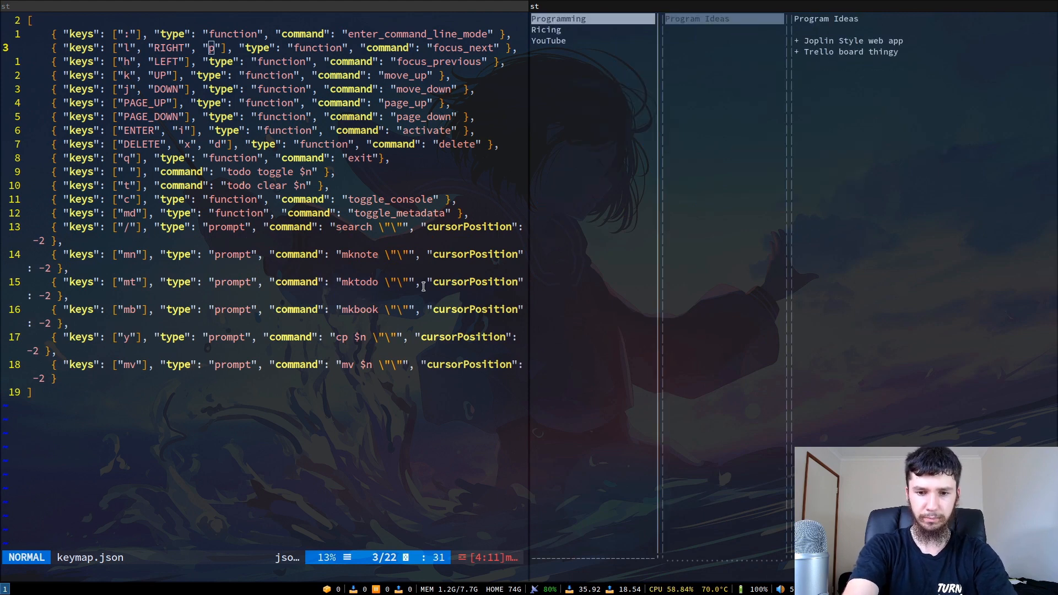
Start entering the :help keymap command in the second Joplin client's console
{"action": "type", "text": "help ke"}
{"action": "left_click", "coordinate": [264, 571]}
{"action": "type", "text": ":wq!"}
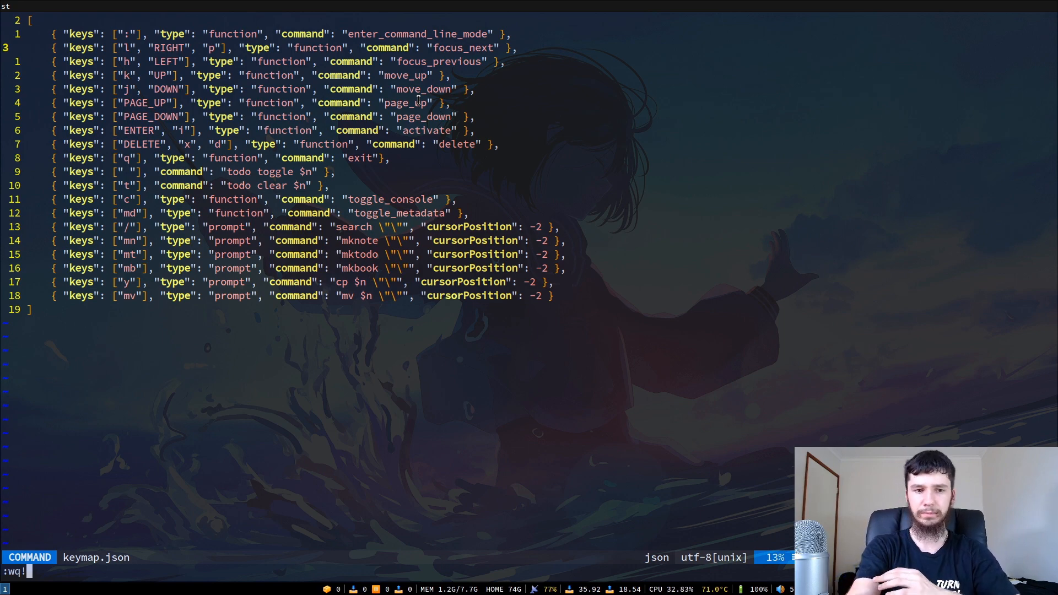
Save keymap.json with "p" as an extra focus_next key and quit vim (:wq!)
{"action": "key", "text": "Return"}
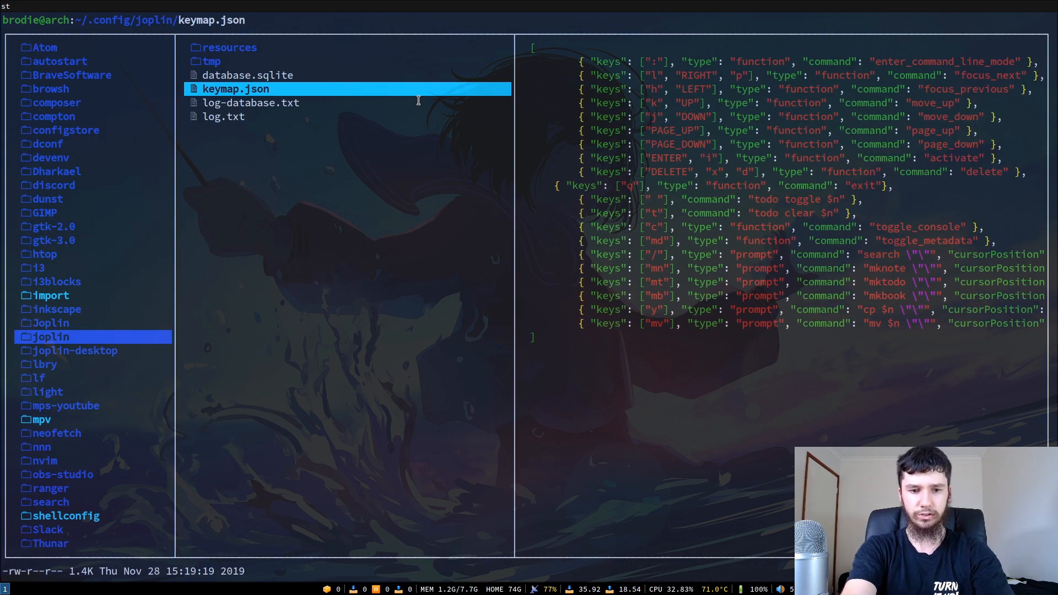